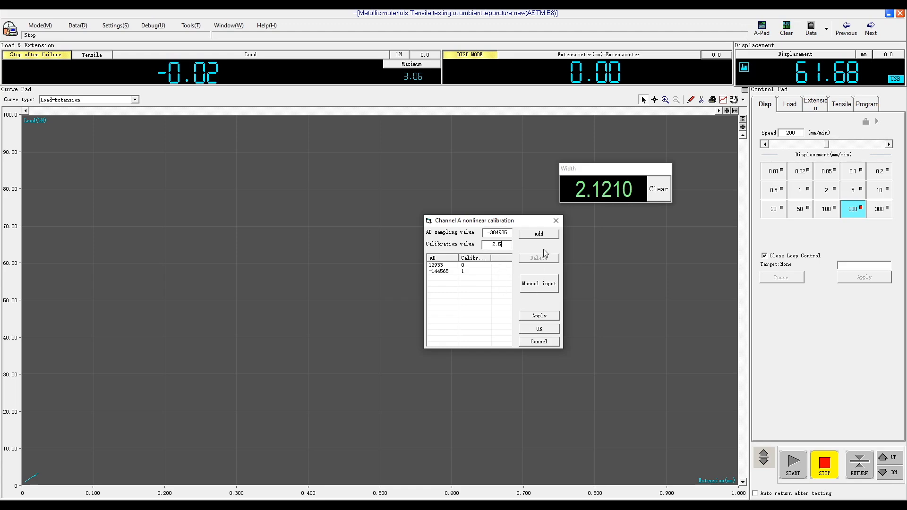
- Record the current AD sample as the third Channel A calibration point (2.5), then apply and close
{"action": "left_click", "coordinate": [539, 316]}
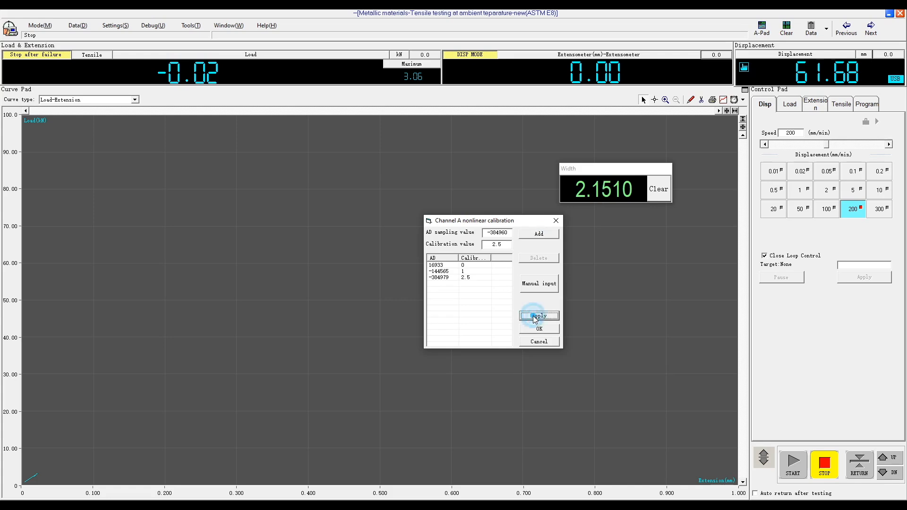
{"action": "left_click", "coordinate": [538, 316]}
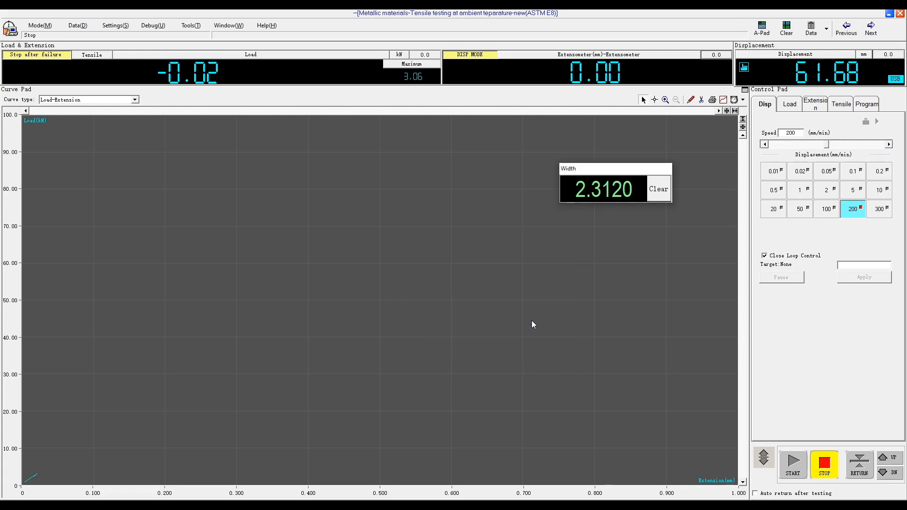